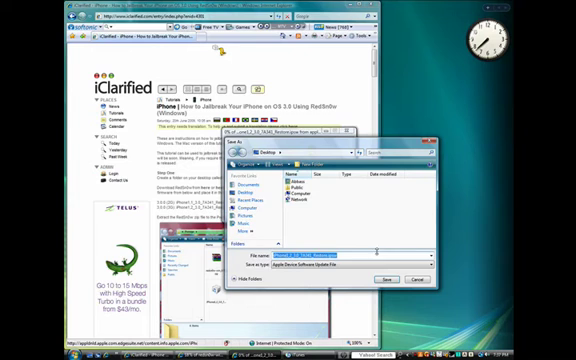
# - Save the jailbreak guide's download and let it finish
pyautogui.click(390, 250)
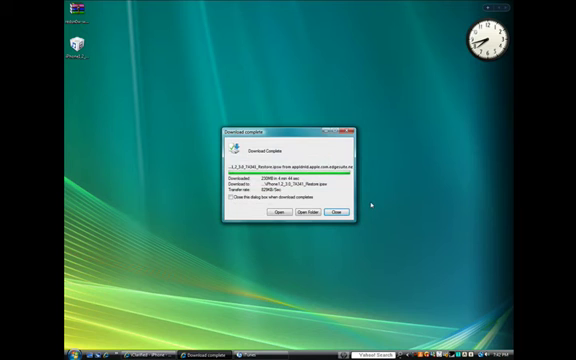
# - Dismiss the Download Complete notice, leaving the downloaded file on the desktop
pyautogui.click(368, 212)
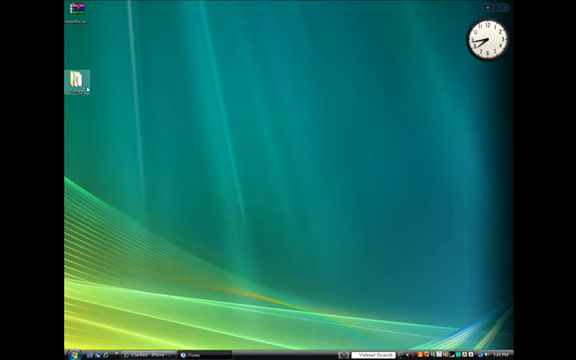
# - Launch from the desktop icon and bring the iTunes window forward for the restore
pyautogui.doubleClick(78, 78)
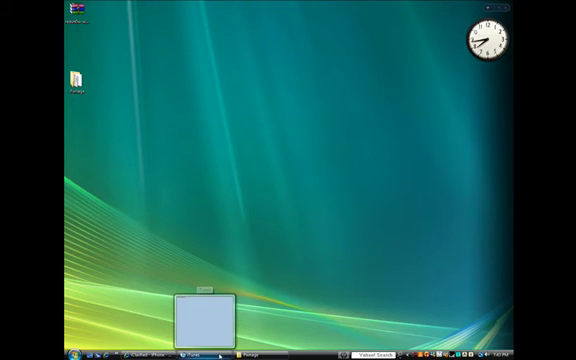
pyautogui.click(196, 356)
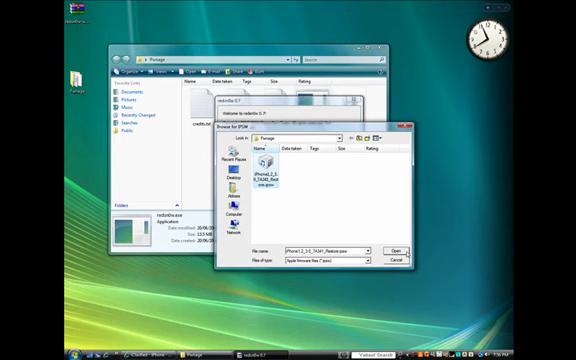
# - Load the stock .ipsw into redsn0w, keep Install Cydia chosen, and continue to the connect-device step
pyautogui.click(386, 248)
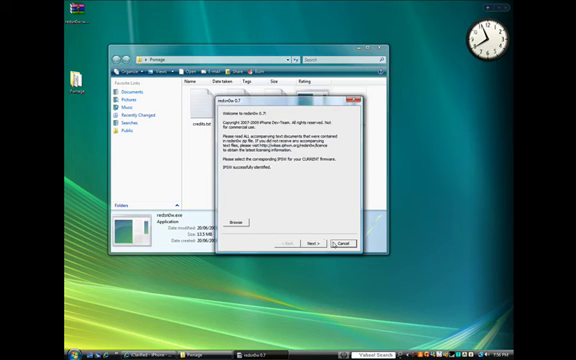
pyautogui.click(312, 244)
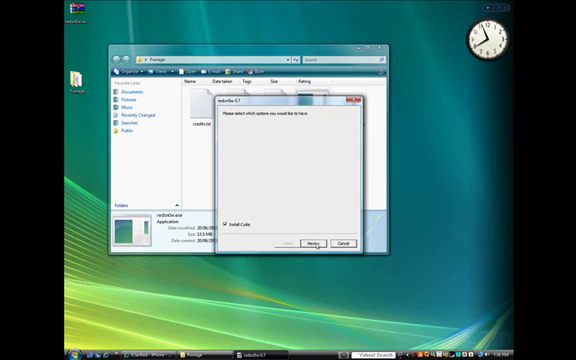
pyautogui.click(316, 244)
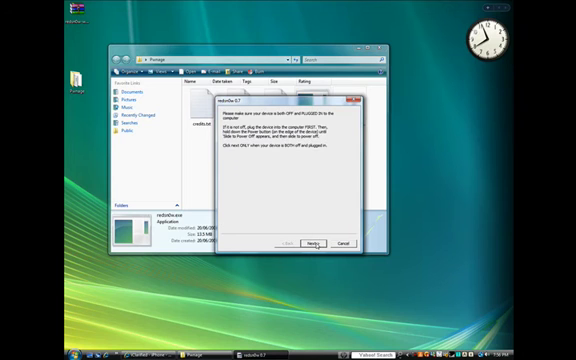